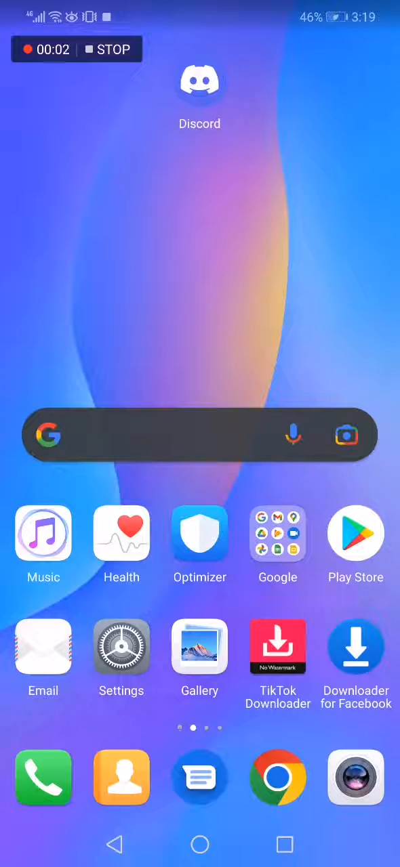
Launch the Discord app from the Android home screen
left_click(199, 82)
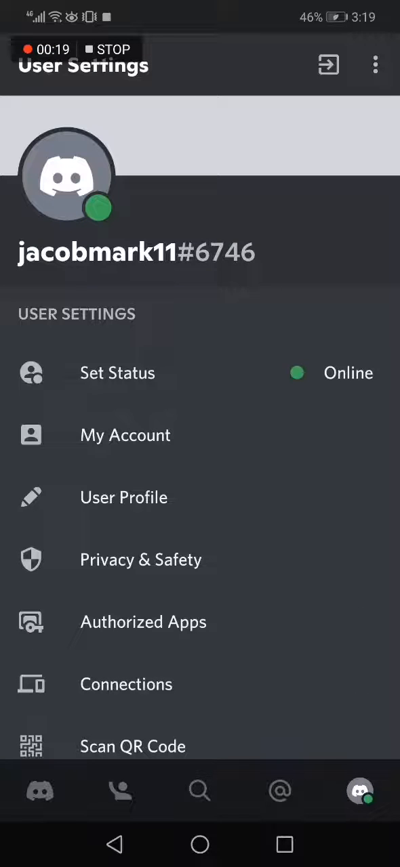